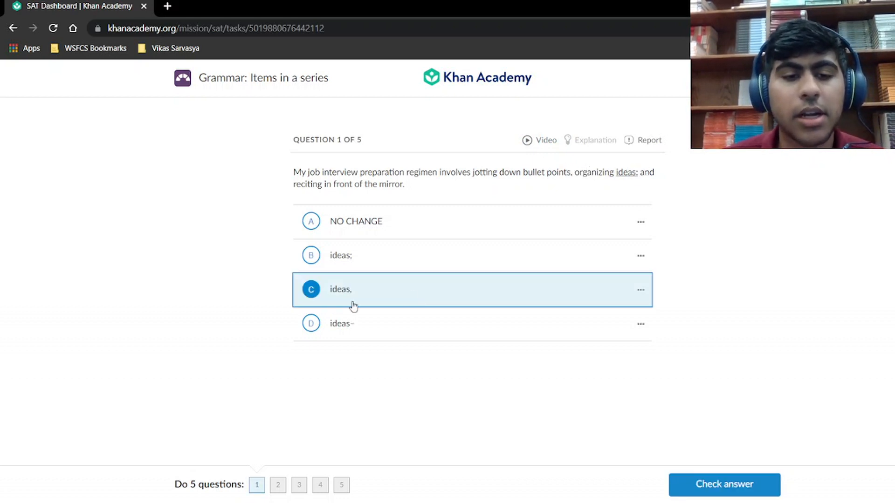
pyautogui.moveTo(348, 266)
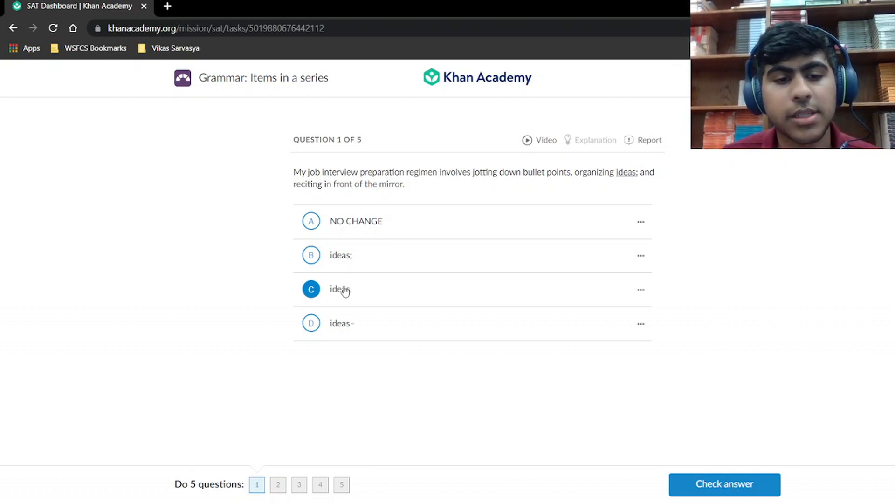
pyautogui.moveTo(655, 244)
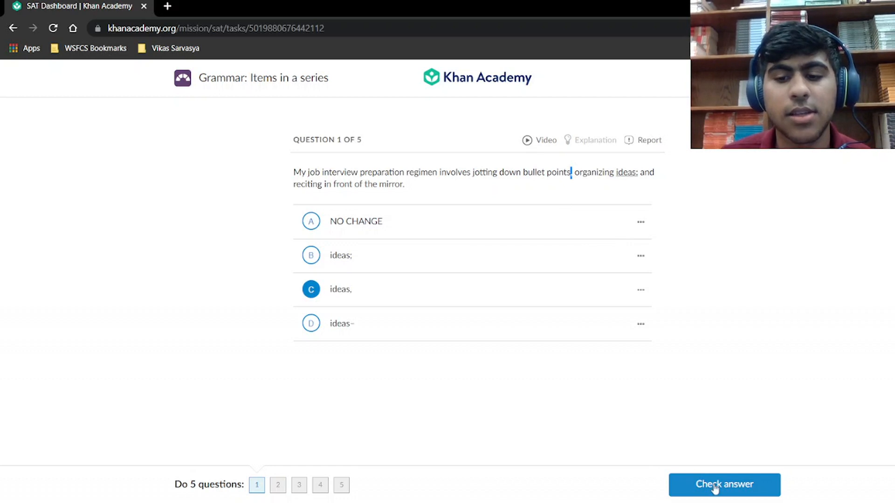
# Step: Submit question 1, then answer question 2 with "resources," and submit it
pyautogui.click(724, 485)
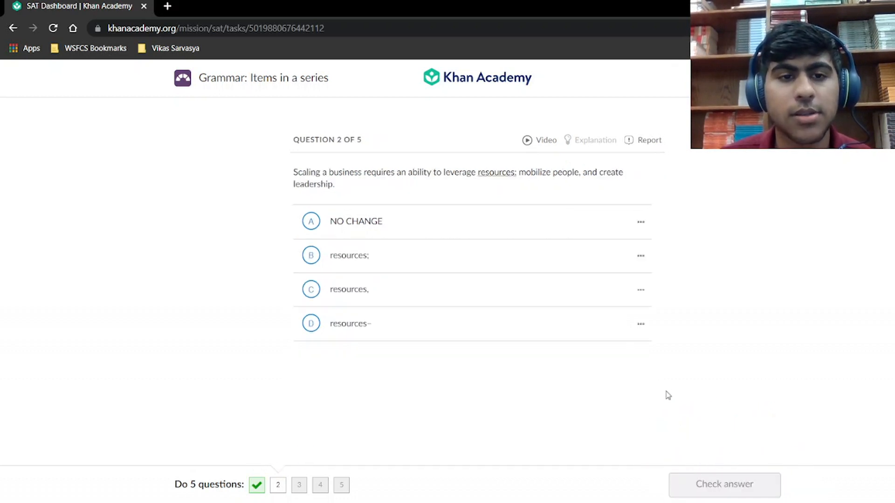
pyautogui.moveTo(650, 394)
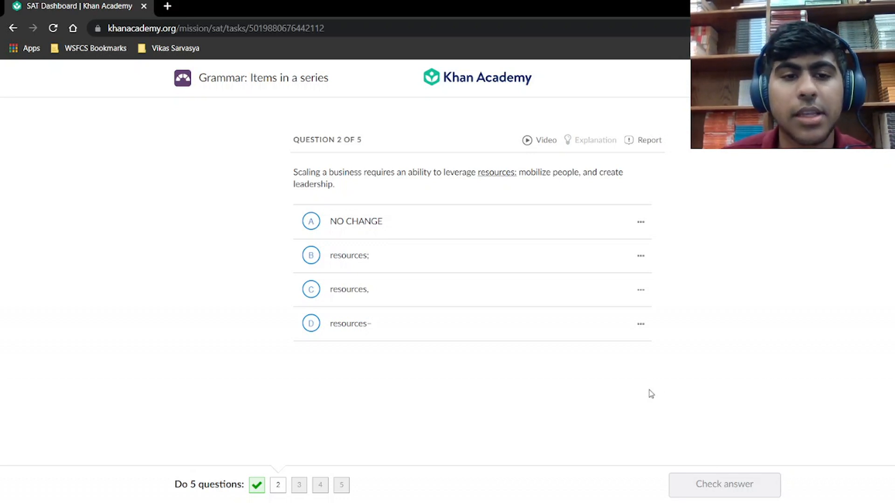
pyautogui.doubleClick(577, 173)
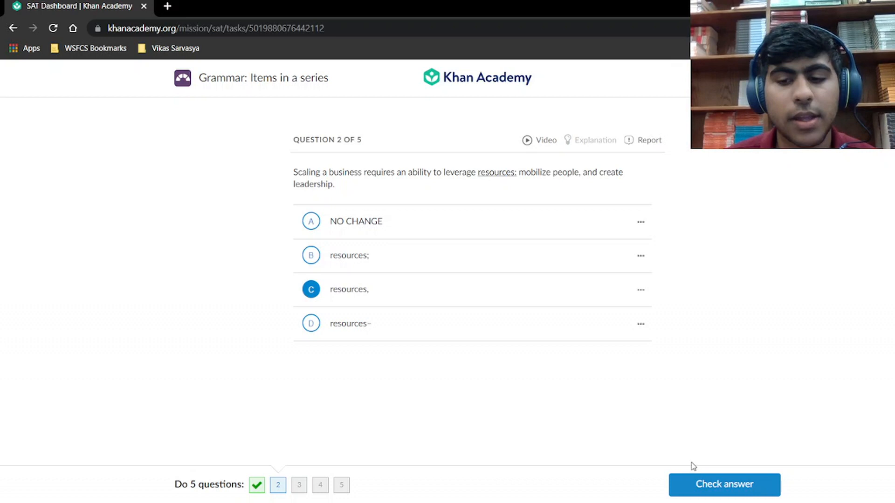
pyautogui.click(724, 485)
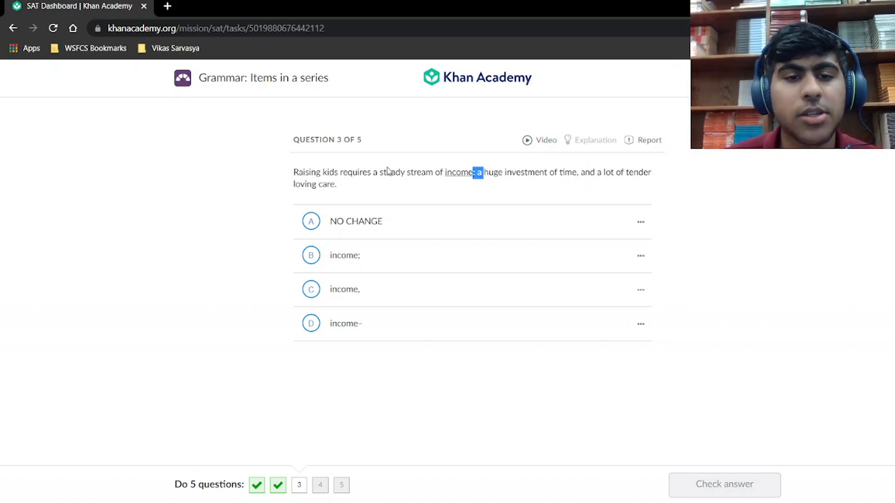
# Step: Highlight the punctuation after income, submit "income," for question 3, and advance to question 4
pyautogui.moveTo(379, 172); pyautogui.dragTo(336, 184)
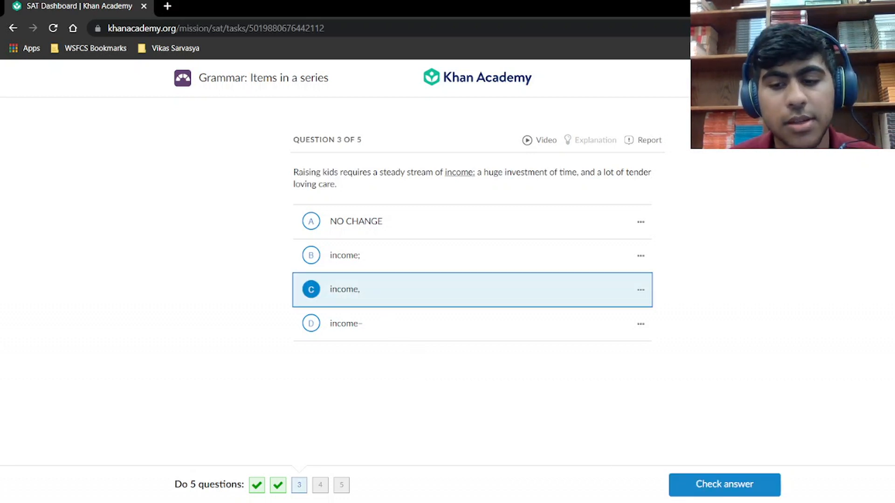
pyautogui.click(724, 485)
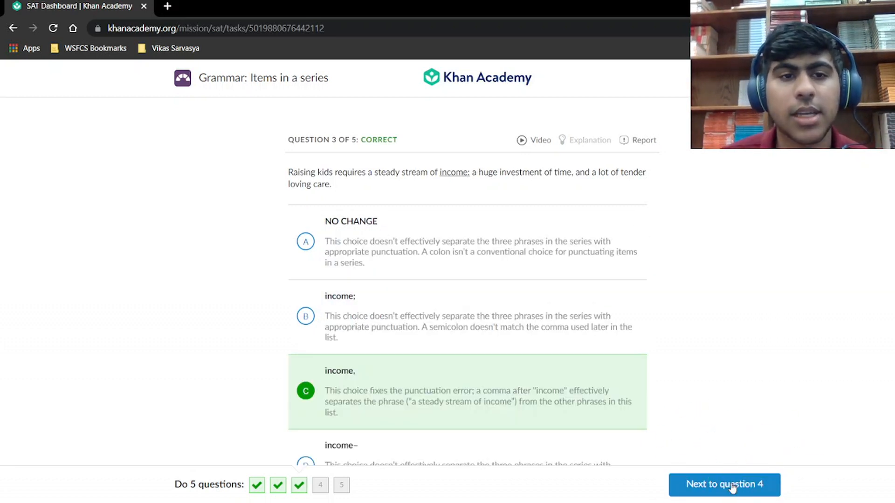
pyautogui.click(724, 485)
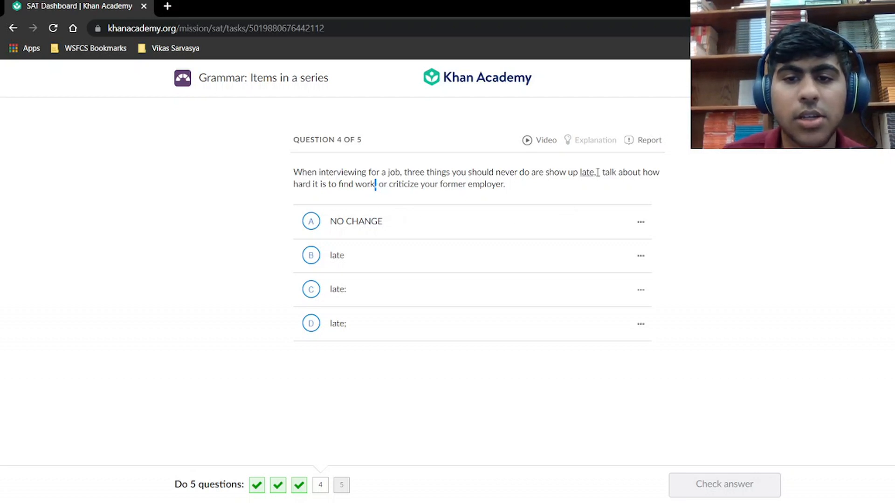
# Step: Highlight the sentence's list, choose NO CHANGE for question 4, and submit it
pyautogui.doubleClick(588, 173)
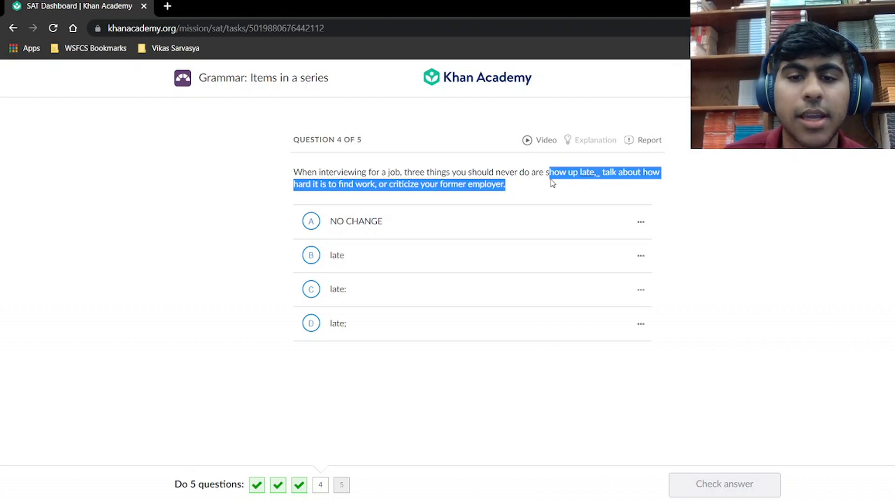
pyautogui.moveTo(557, 183)
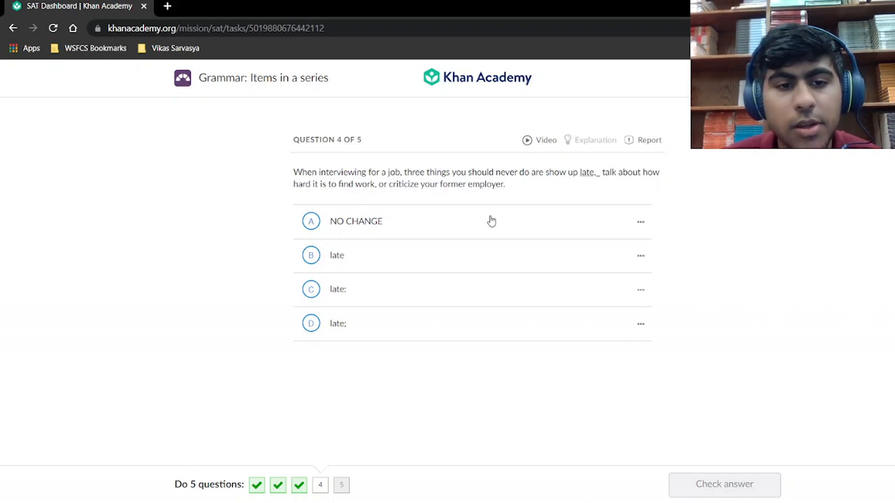
pyautogui.click(311, 221)
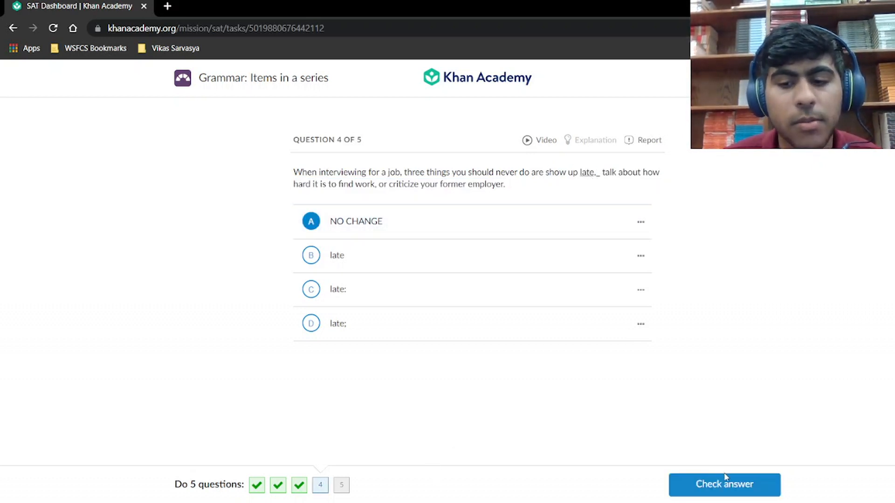
pyautogui.click(723, 484)
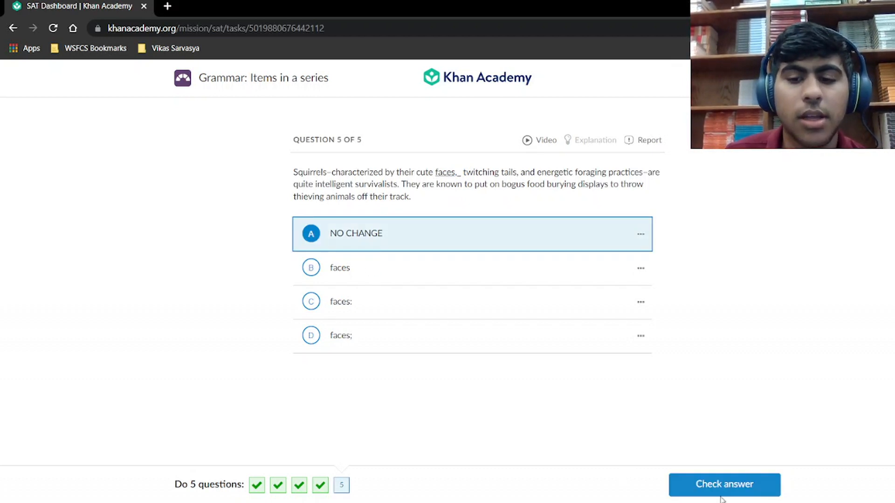
# Step: Submit NO CHANGE as the answer to question 5
pyautogui.click(724, 485)
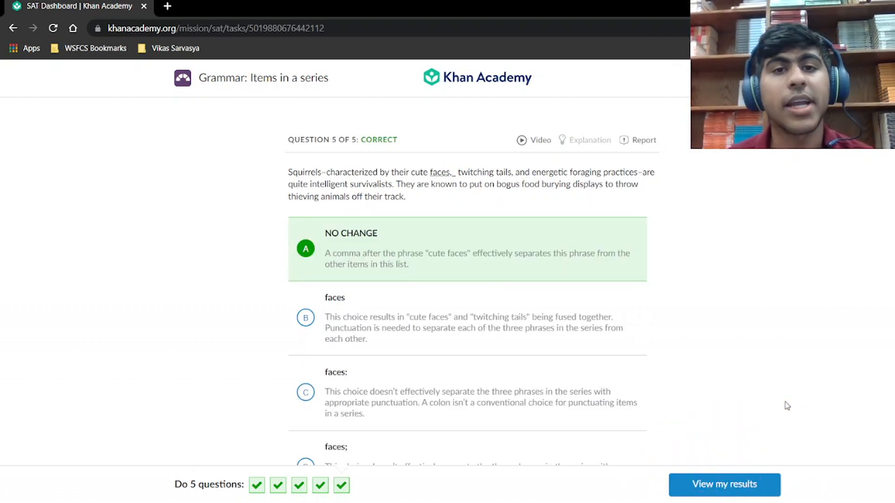